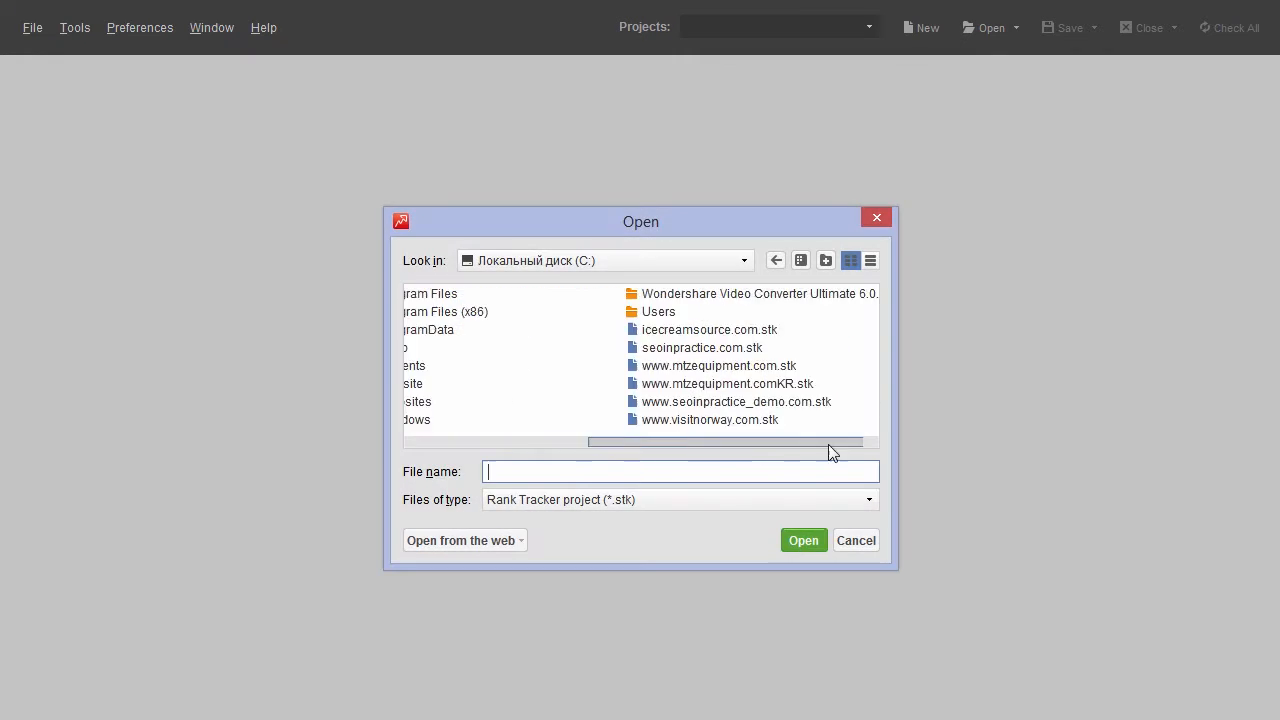
double_click(708, 420)
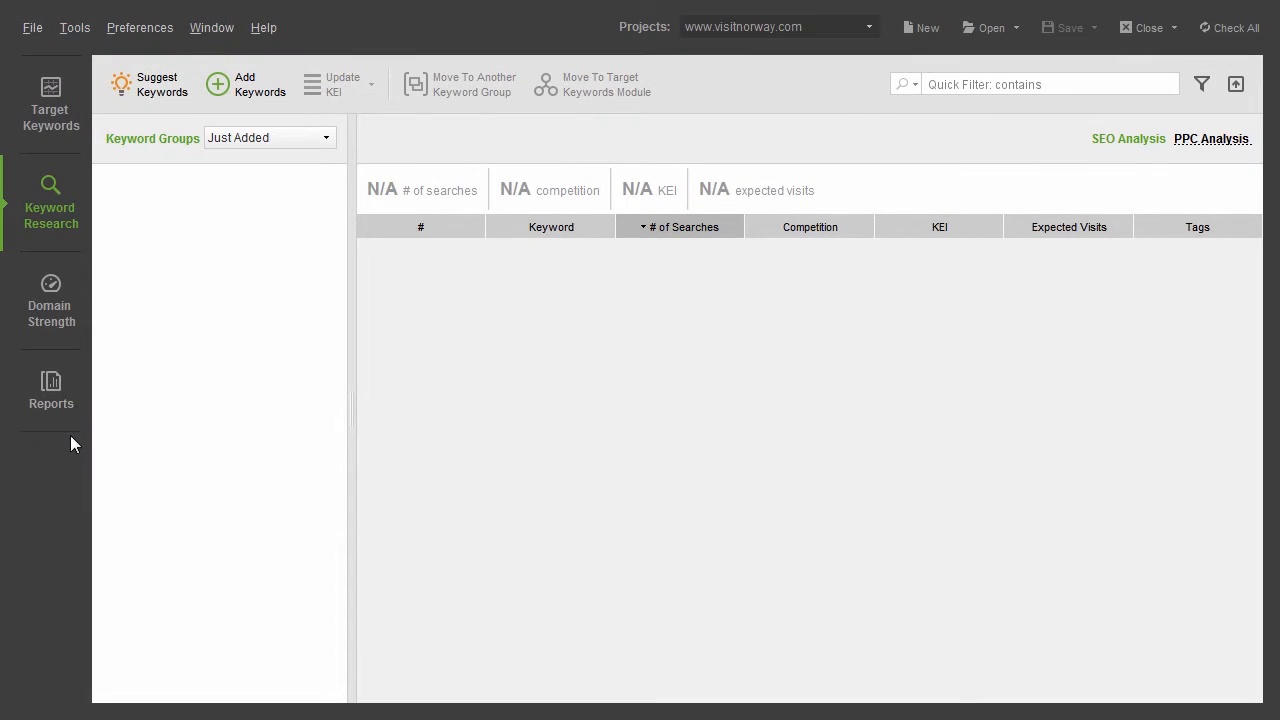
- Start Suggest Keywords with Google AdWords Keyword Planner as the research method
left_click(156, 84)
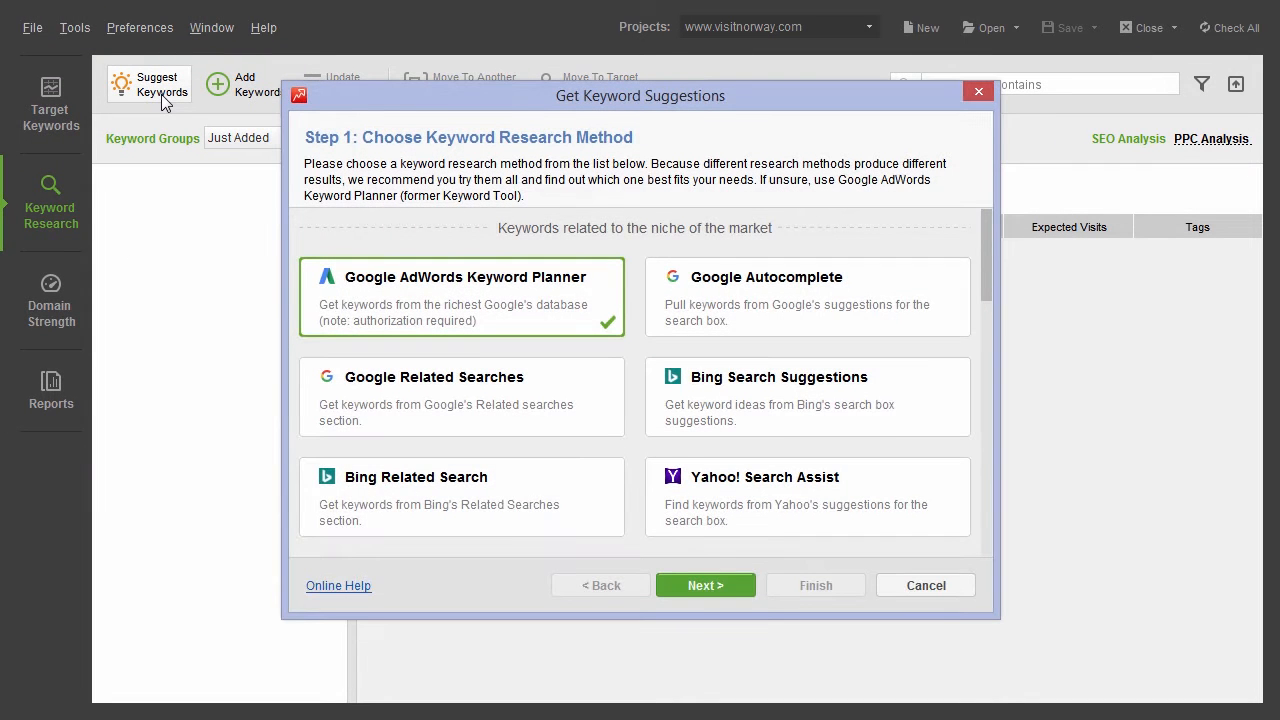
scroll("down", 3)
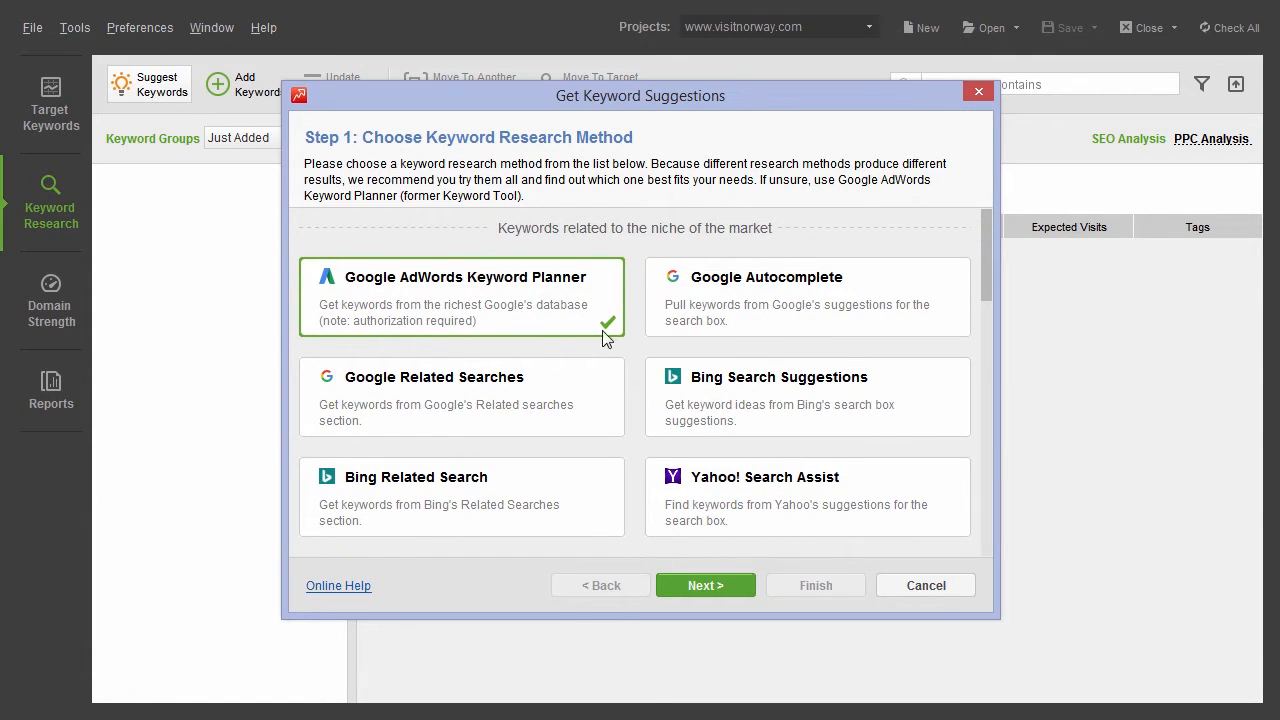
- Enter 'visit norway' as the seed keyword and 'sweden' as a negative keyword
left_click(704, 584)
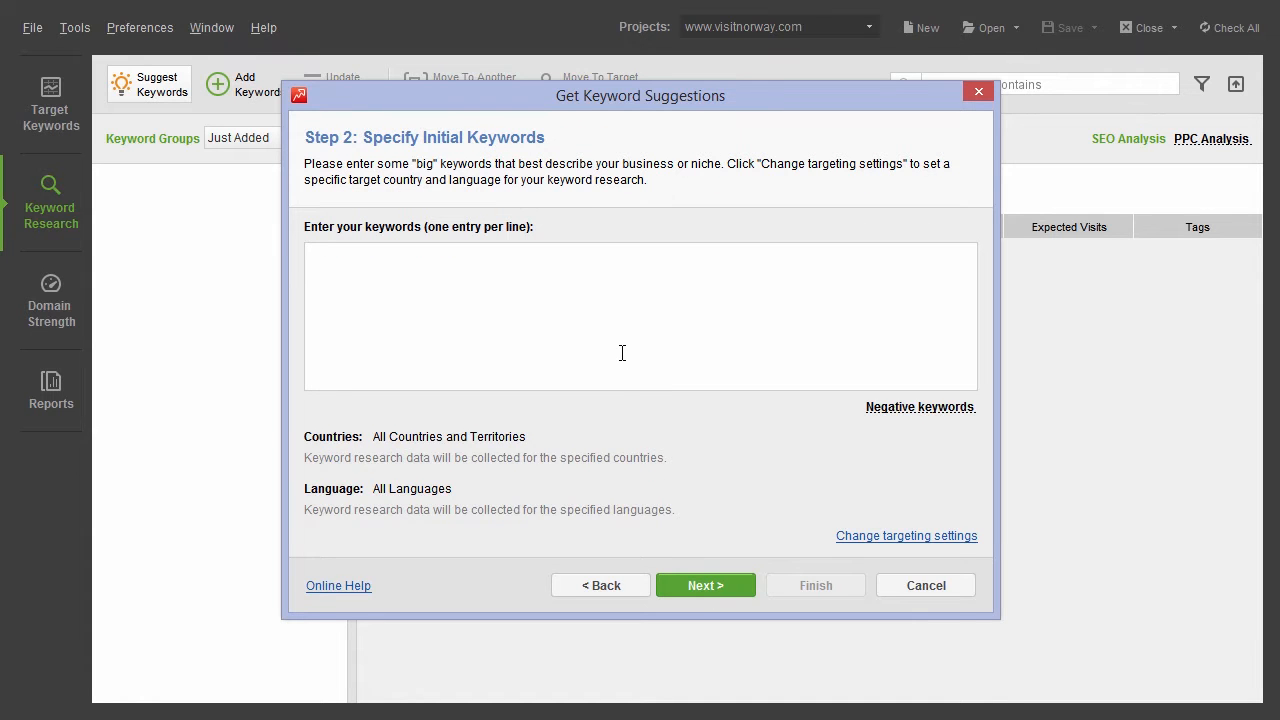
type("visit norway")
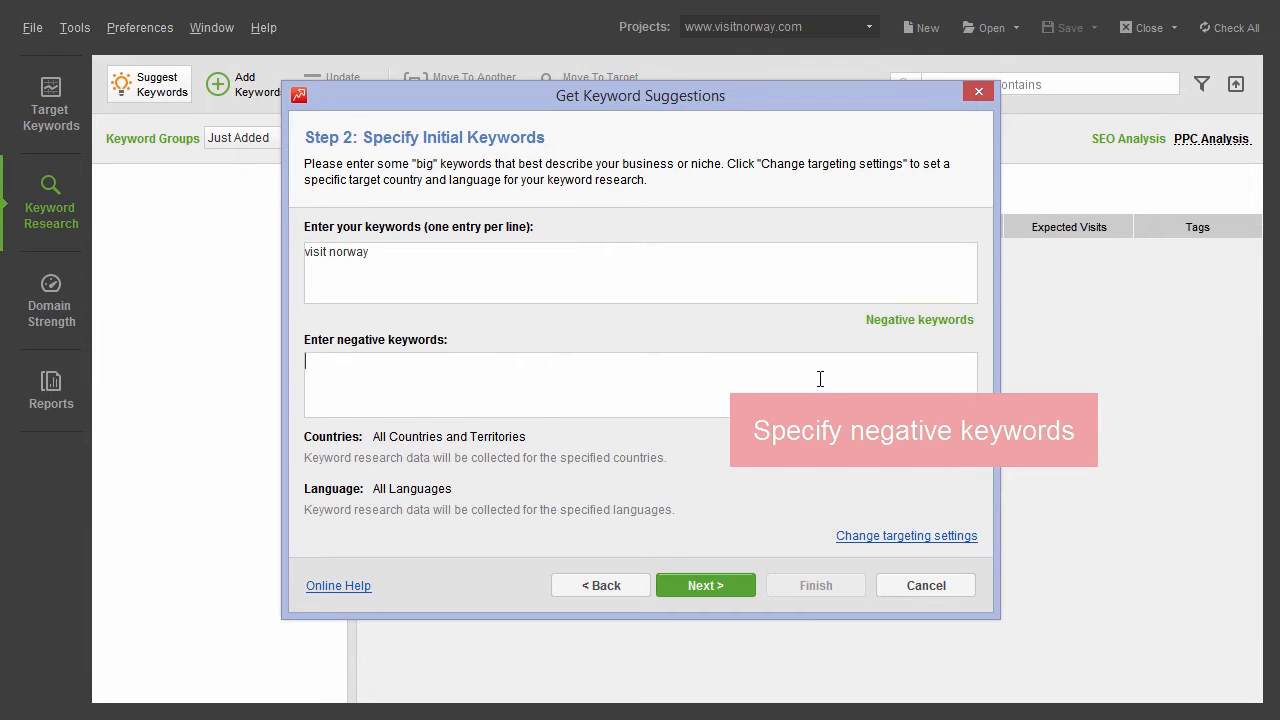
type("sweden")
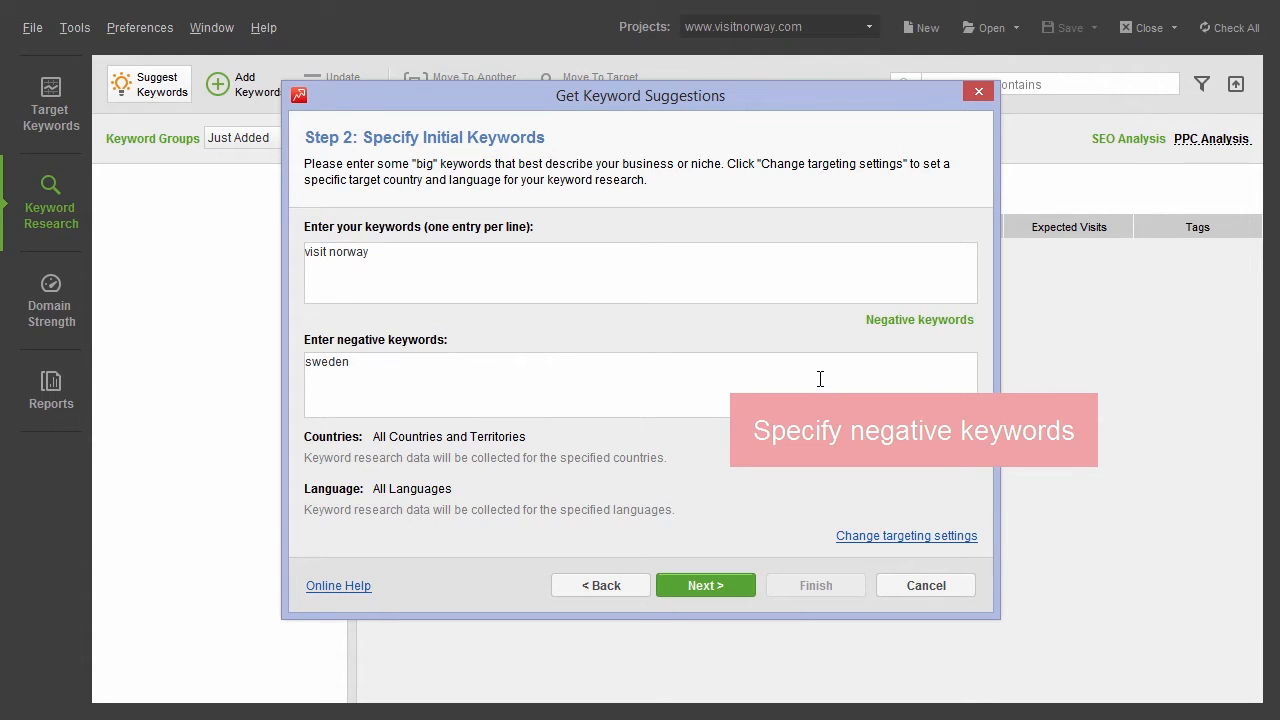
left_click(906, 536)
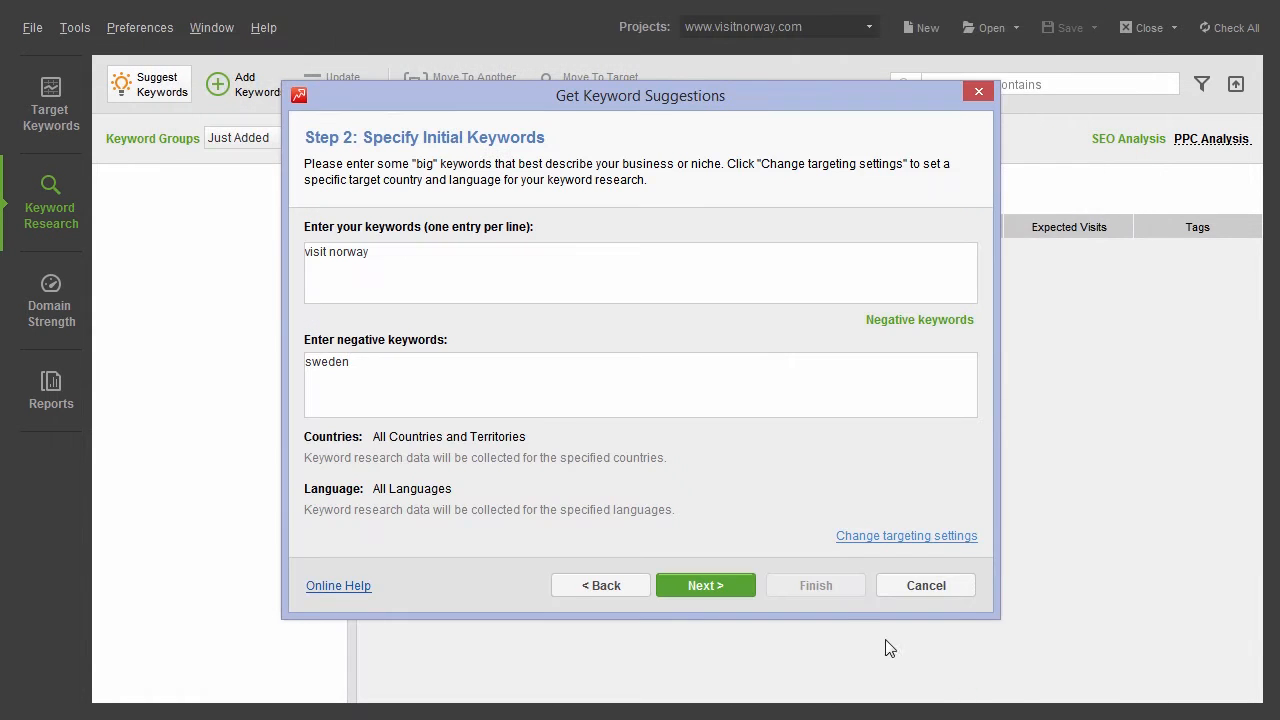
- Run the lookup and sign in with the andrew. gmail.com AdWords account credentials
left_click(704, 584)
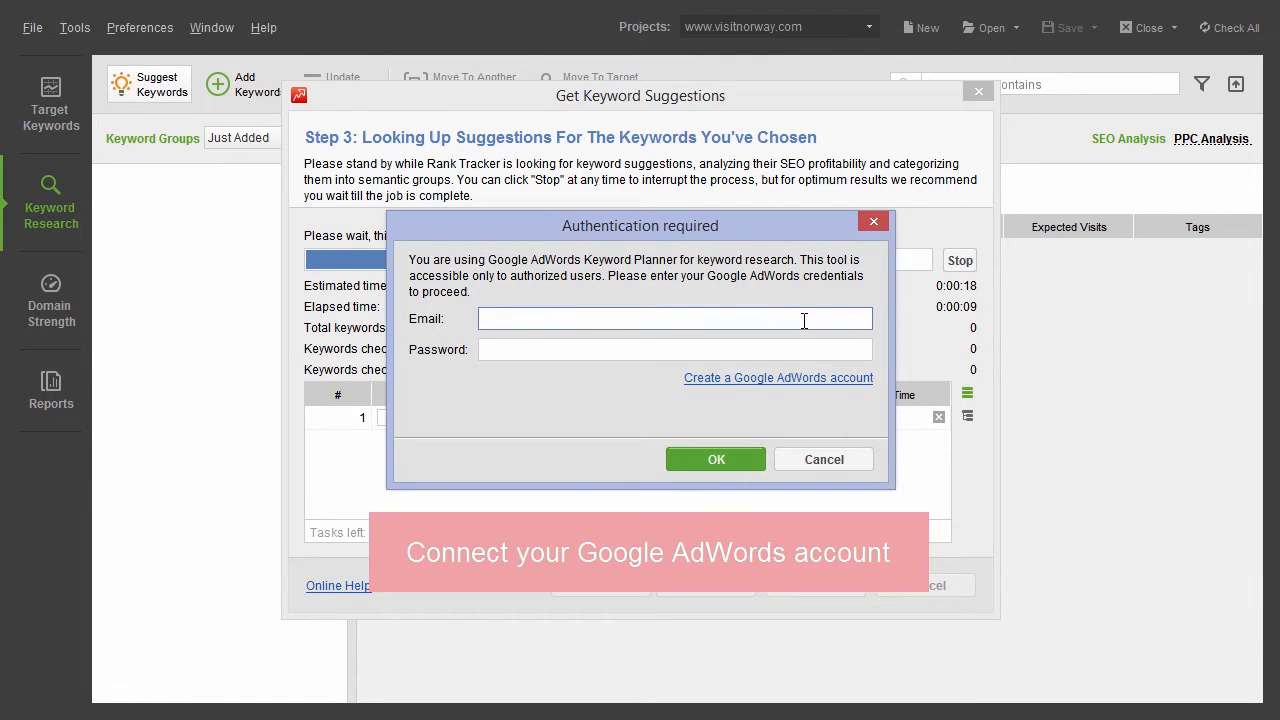
type("andrew.")
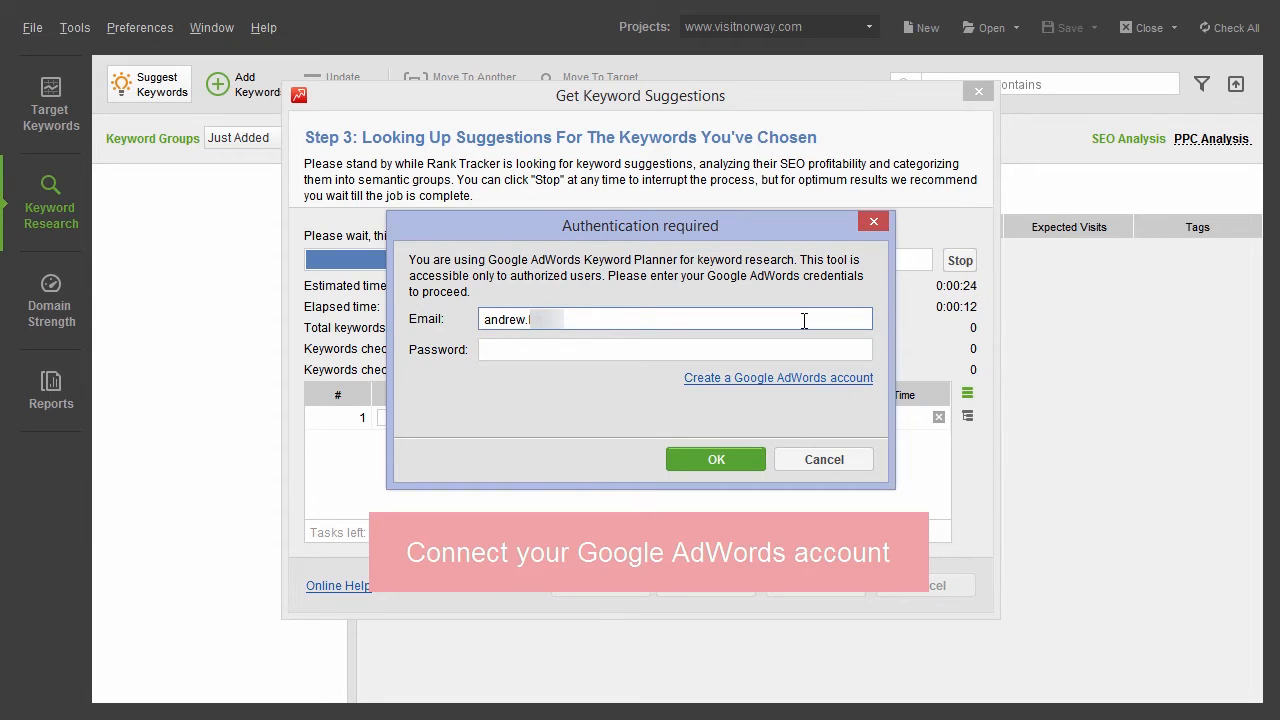
type("gmail.com")
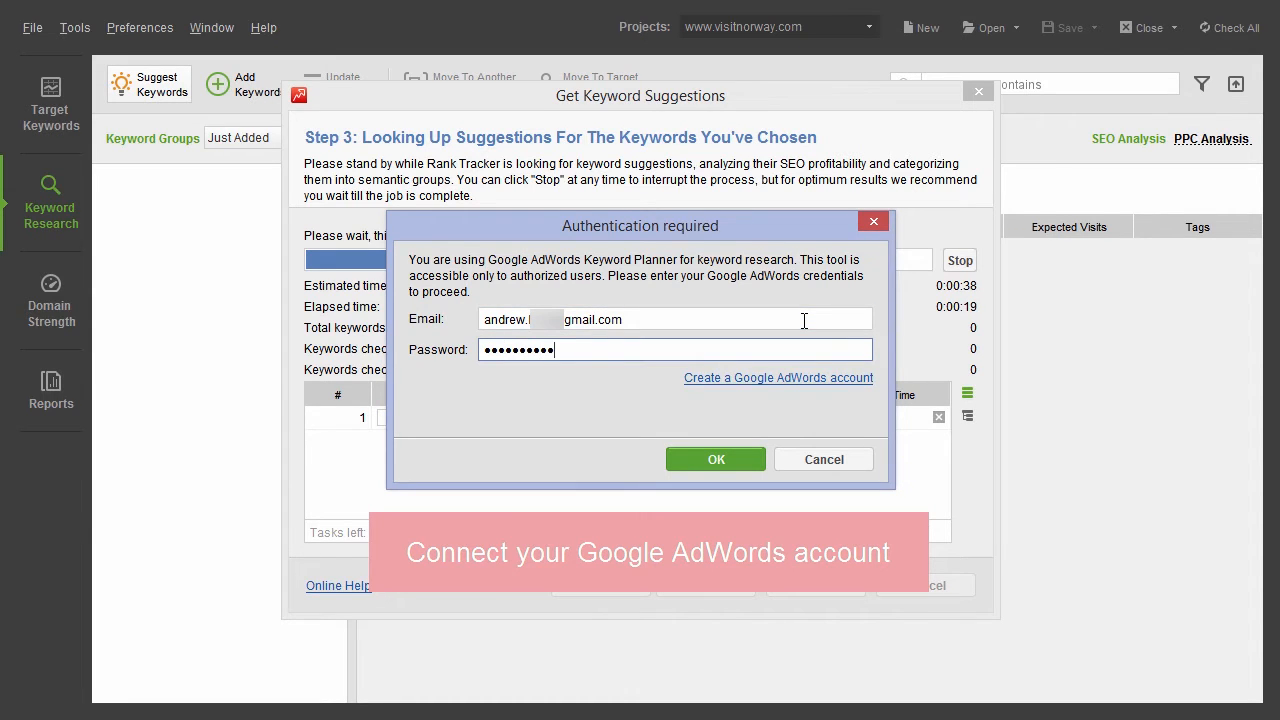
left_click(716, 458)
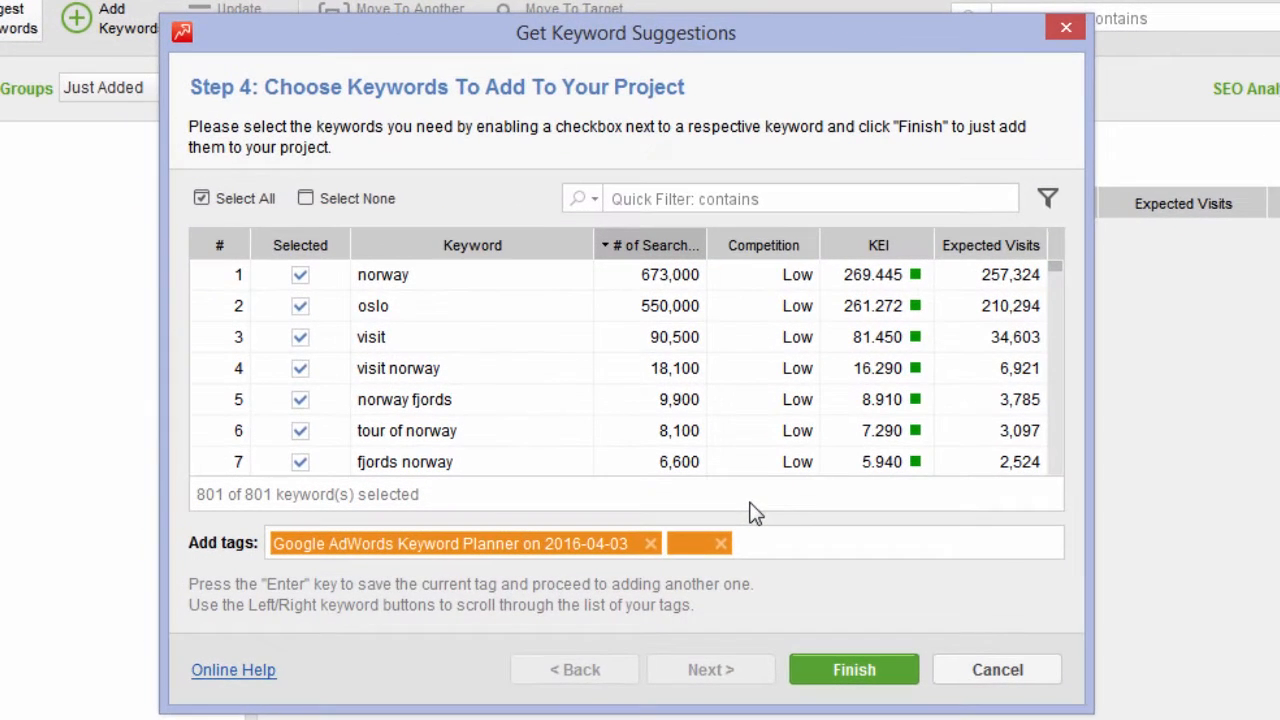
- Review the suggested list and tick Select All so all 801 keywords are chosen
scroll("down", 3)
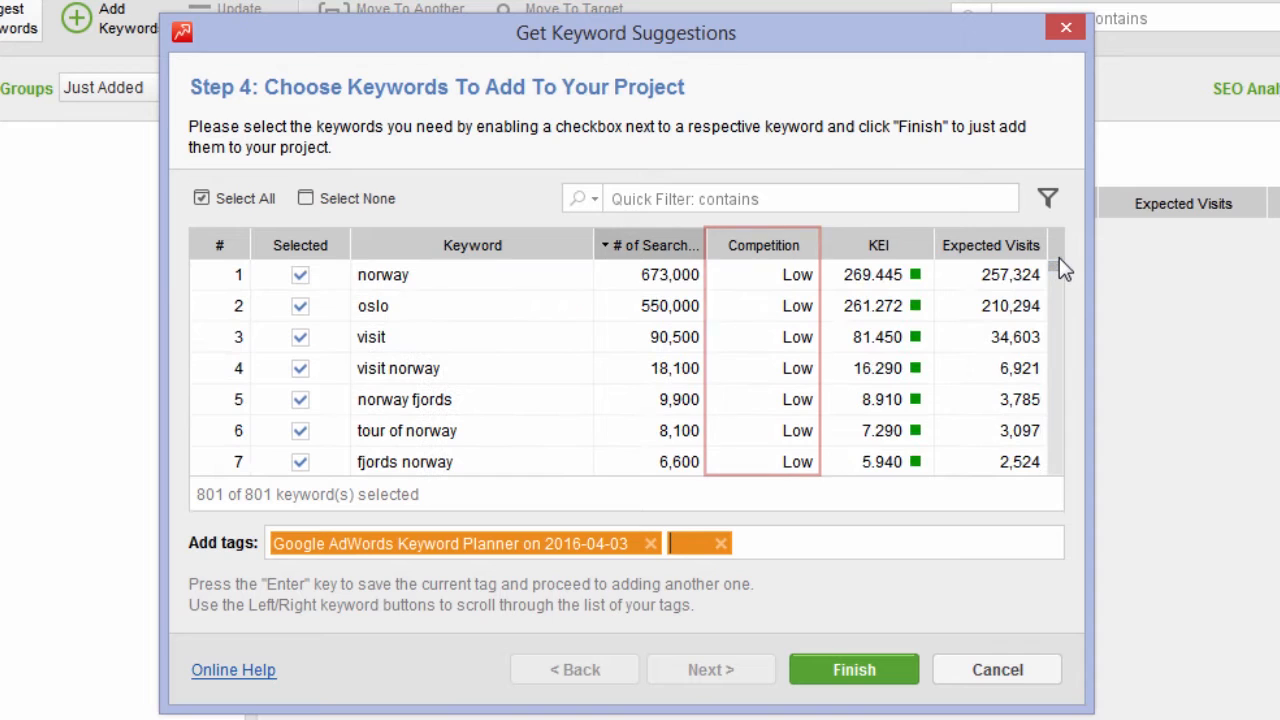
left_click(878, 244)
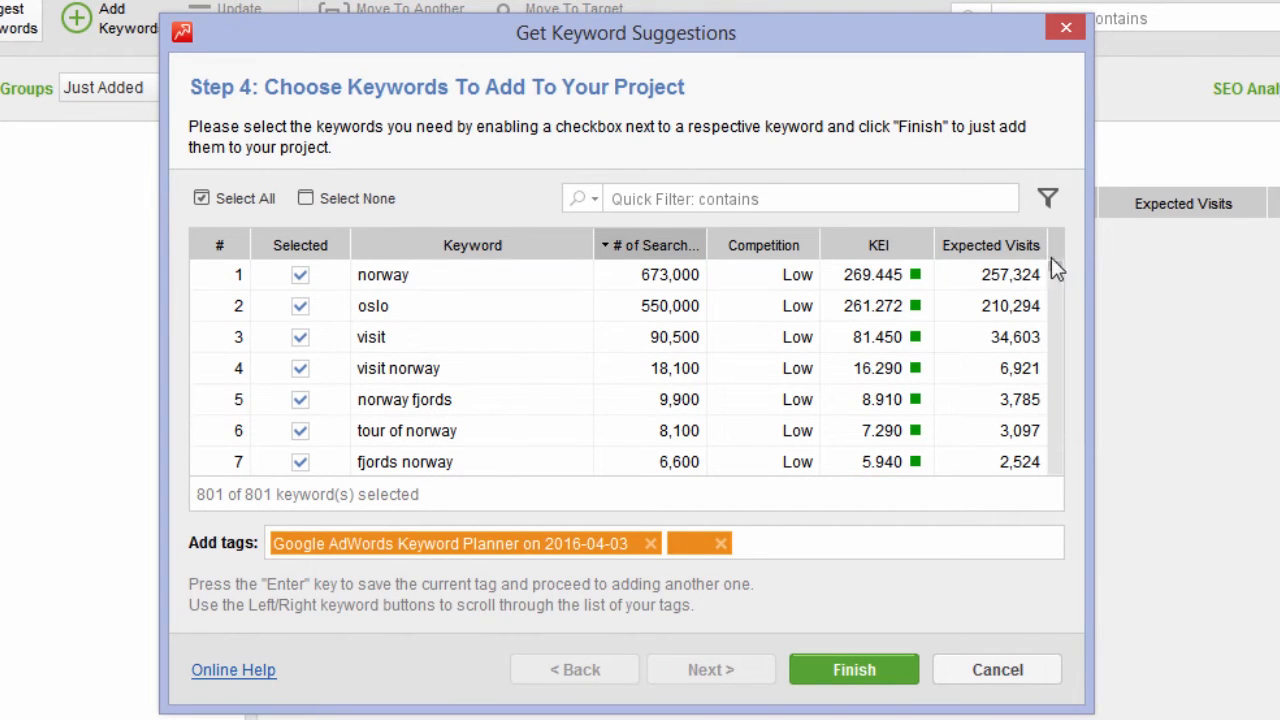
mouse_move(244, 198)
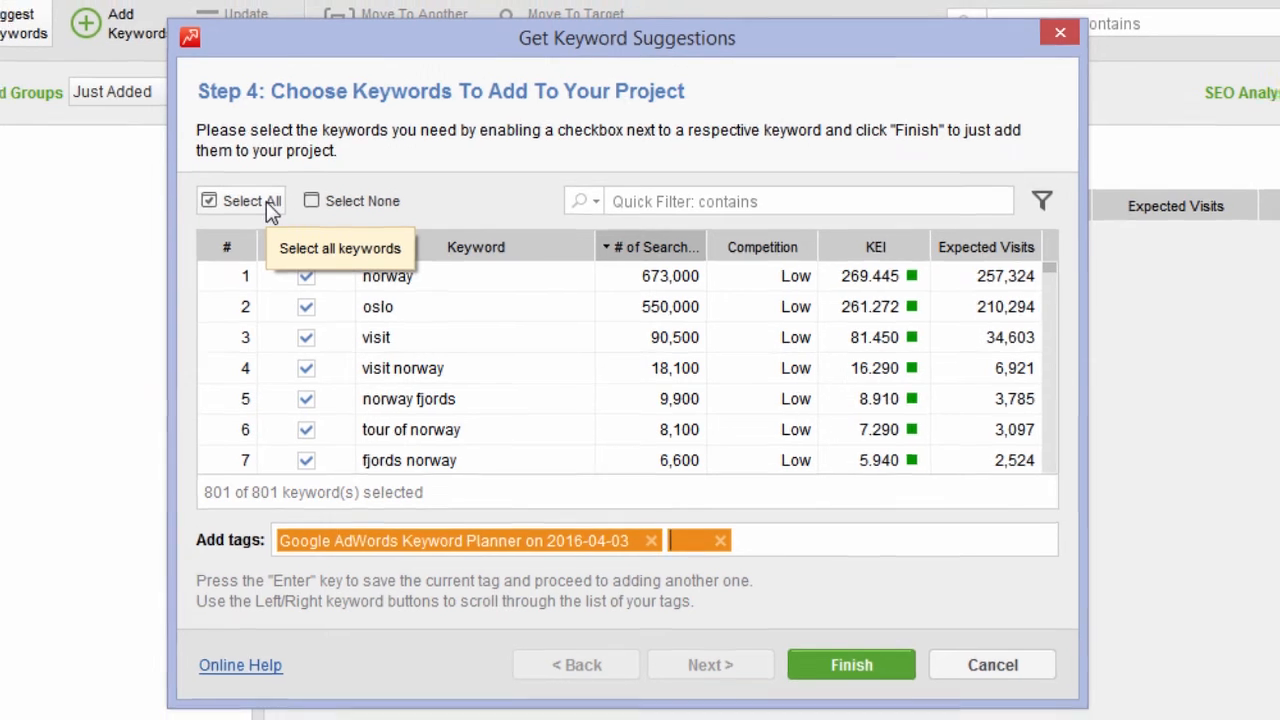
left_click(852, 664)
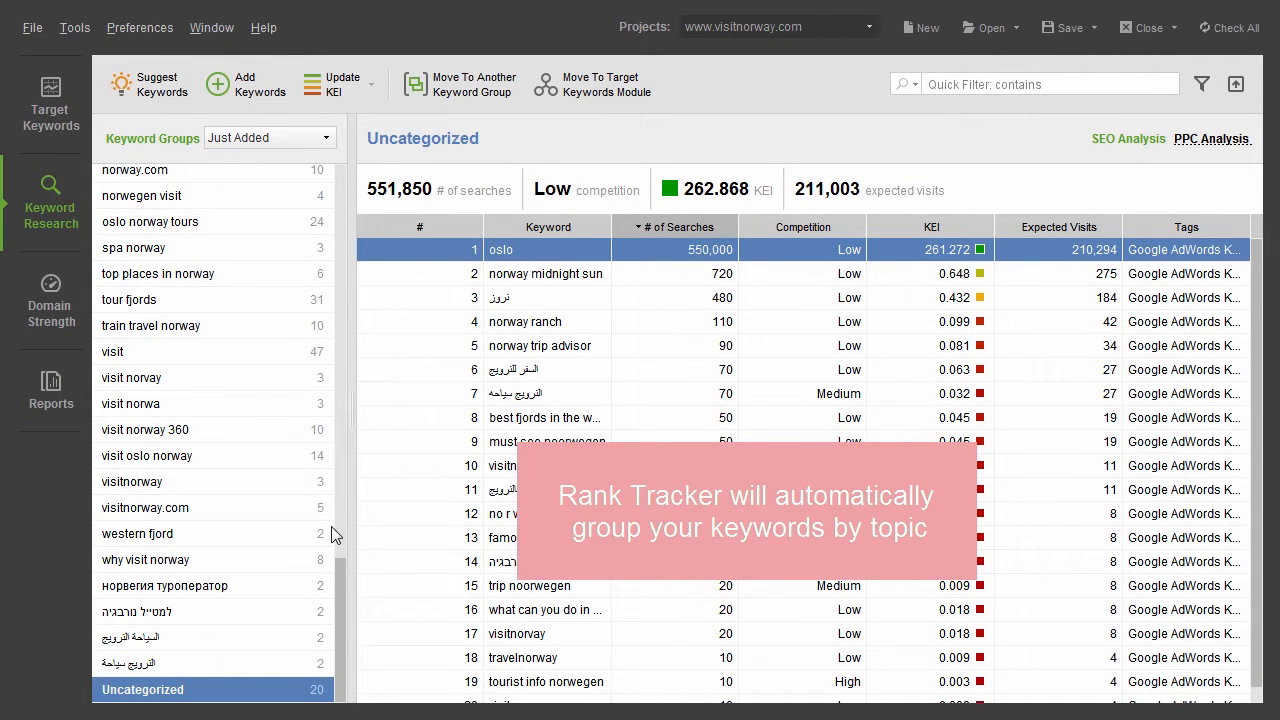
- Browse the western fjord, visitnorway, visit norwa and tour fjords keyword groups
left_click(136, 532)
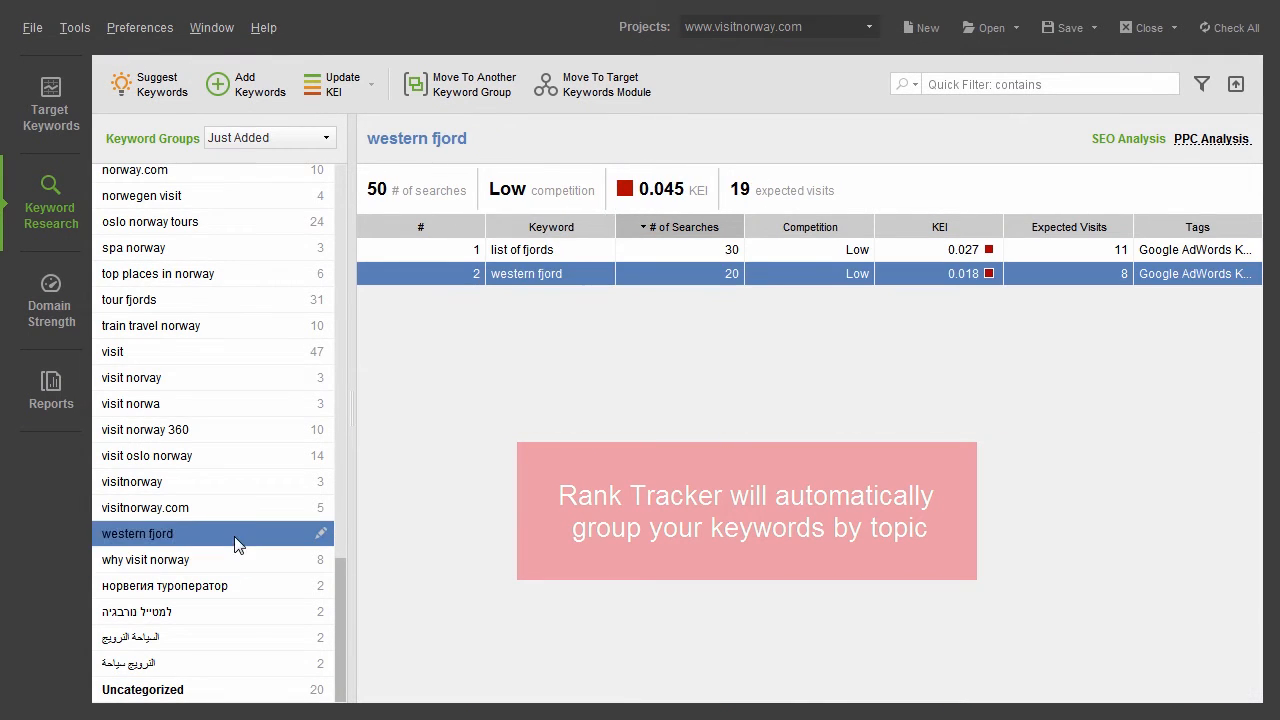
left_click(132, 480)
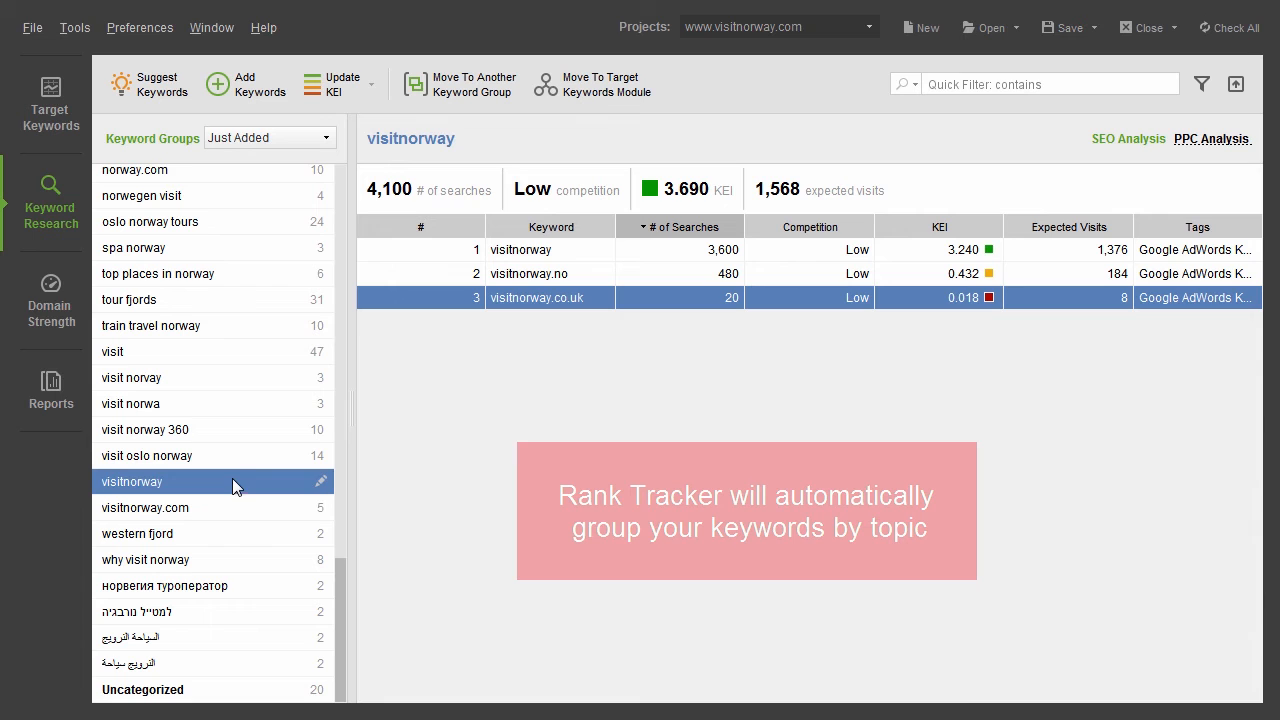
left_click(132, 404)
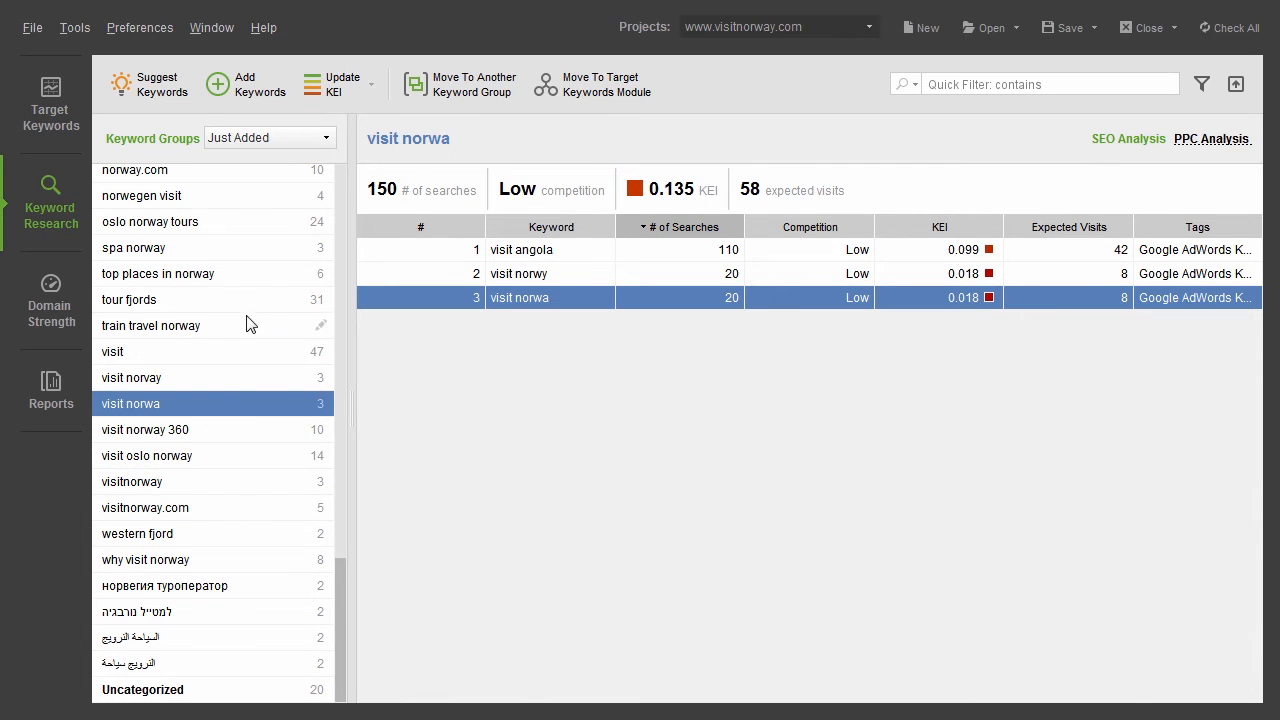
left_click(128, 300)
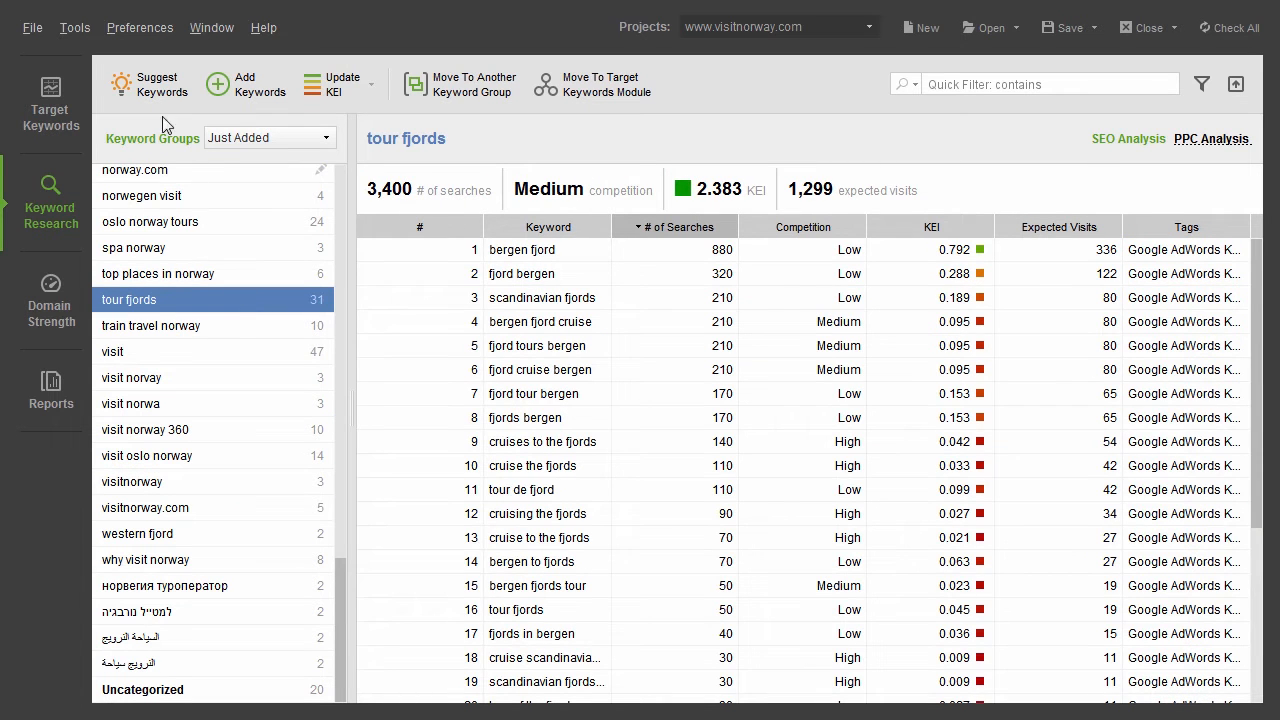
left_click(156, 84)
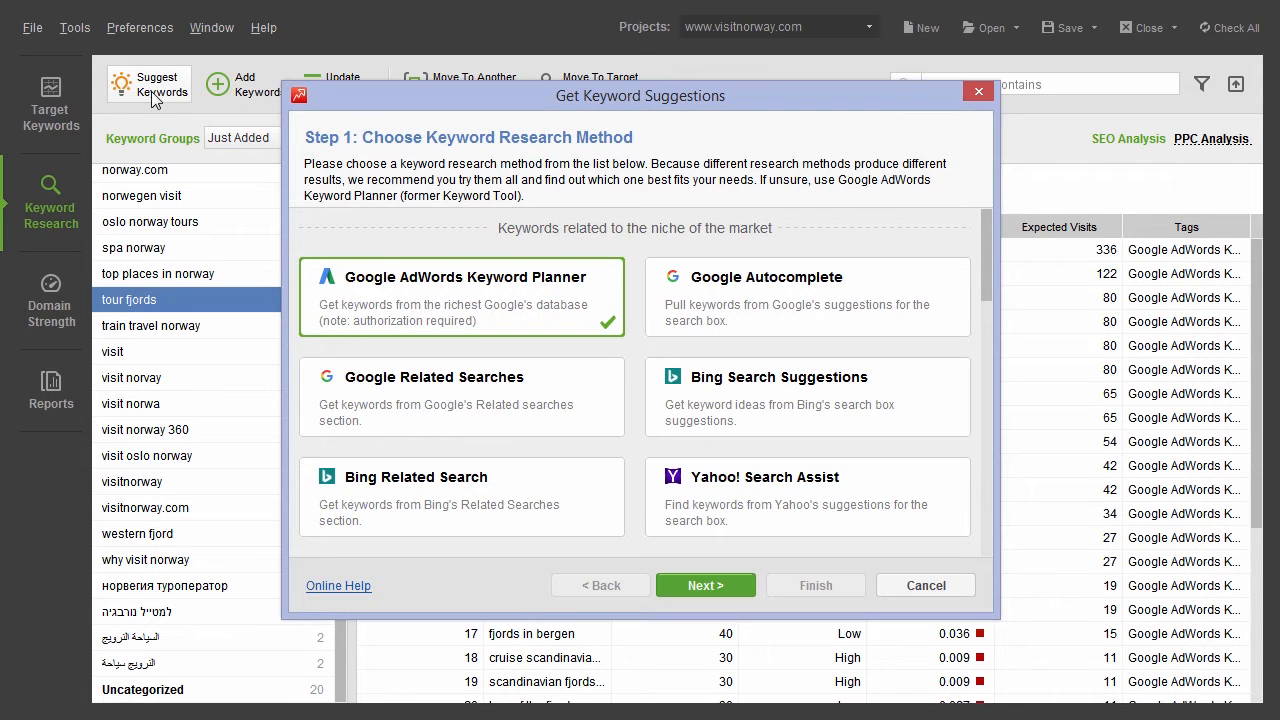
mouse_move(988, 280)
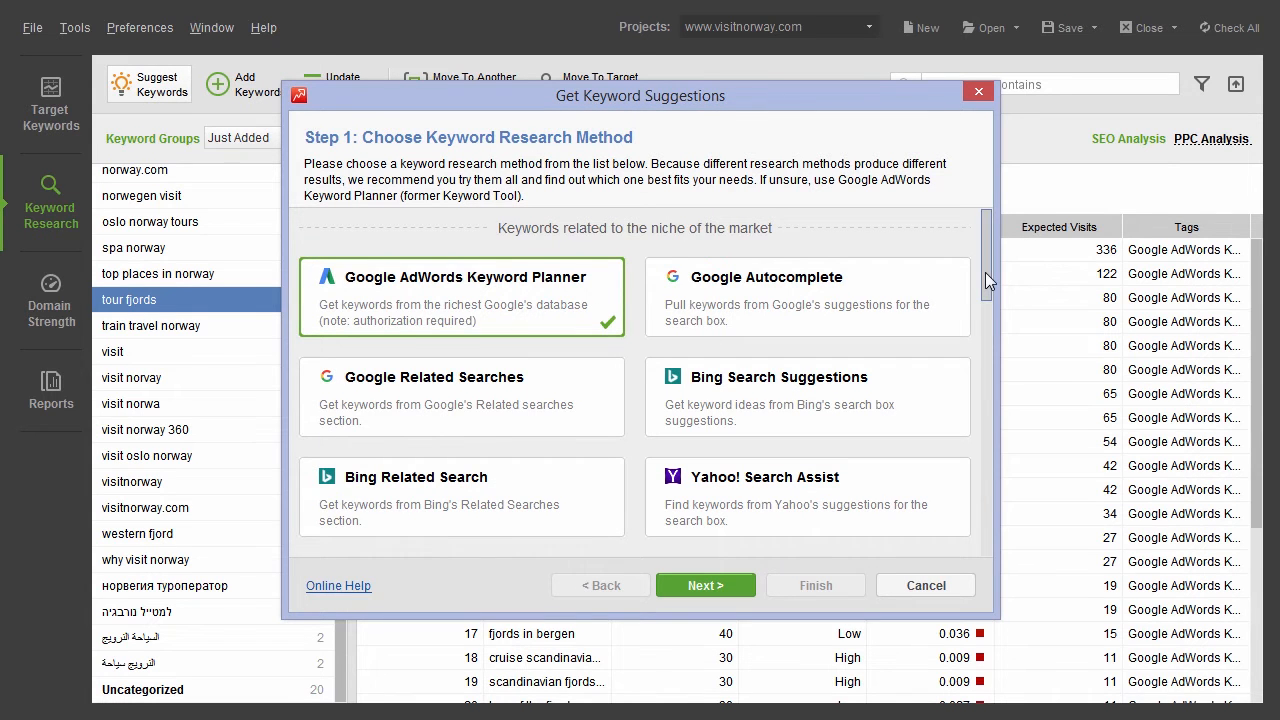
scroll("down", 3)
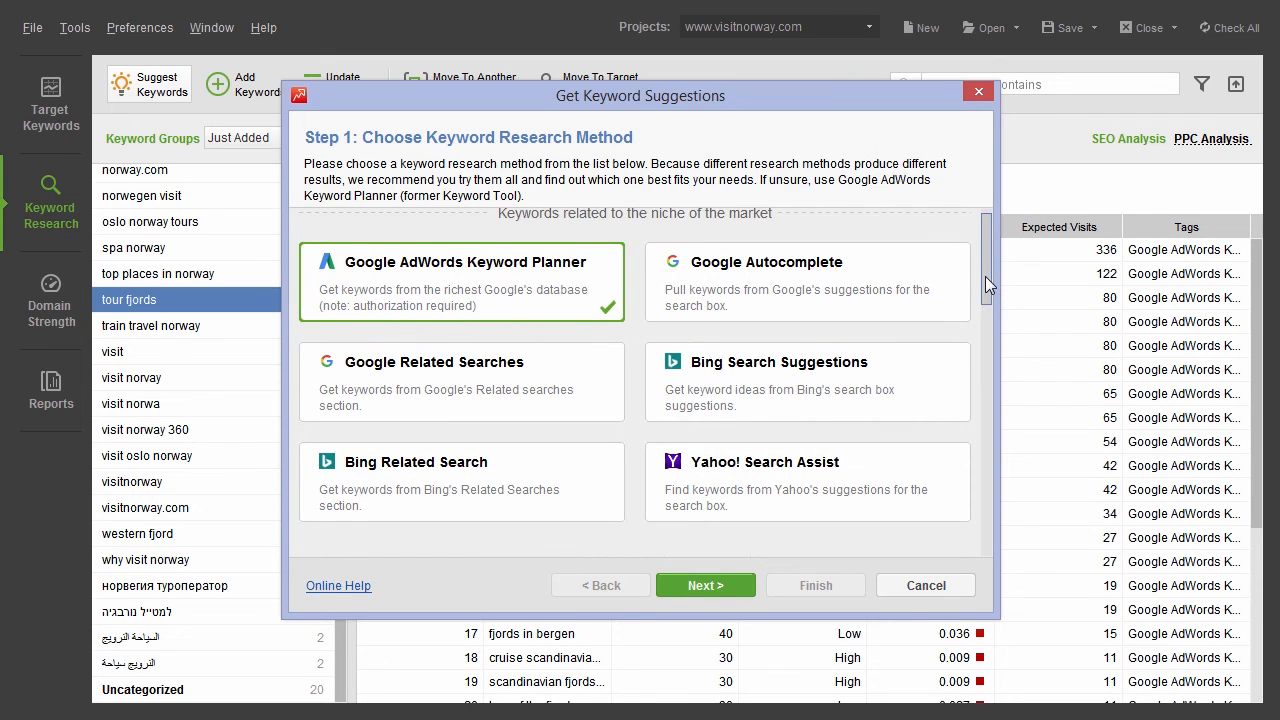
scroll("down", 3)
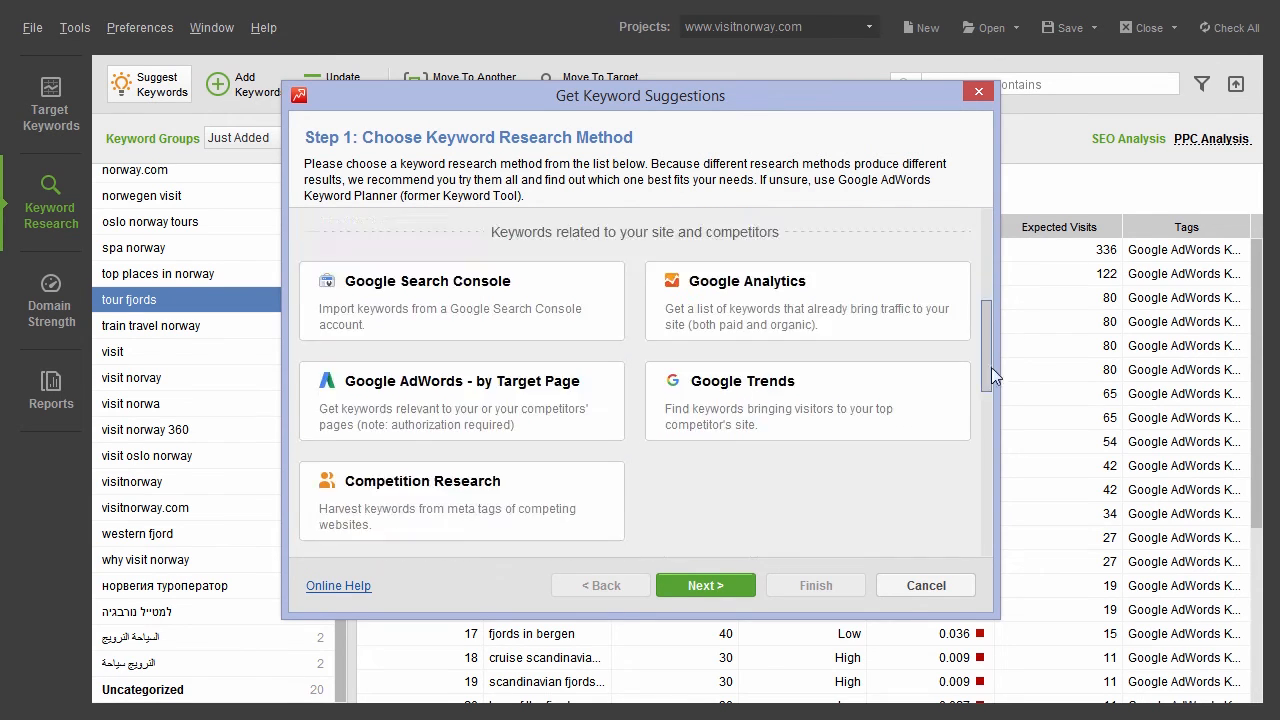
scroll("down", 3)
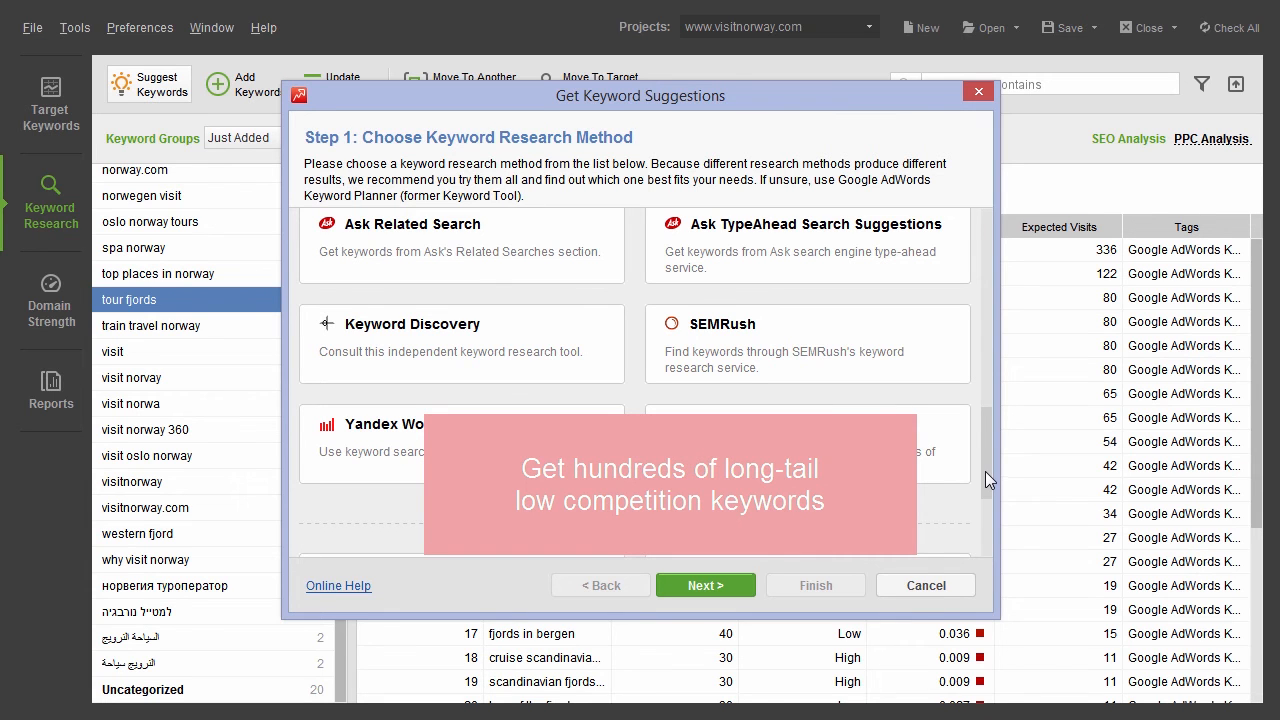
left_click(924, 584)
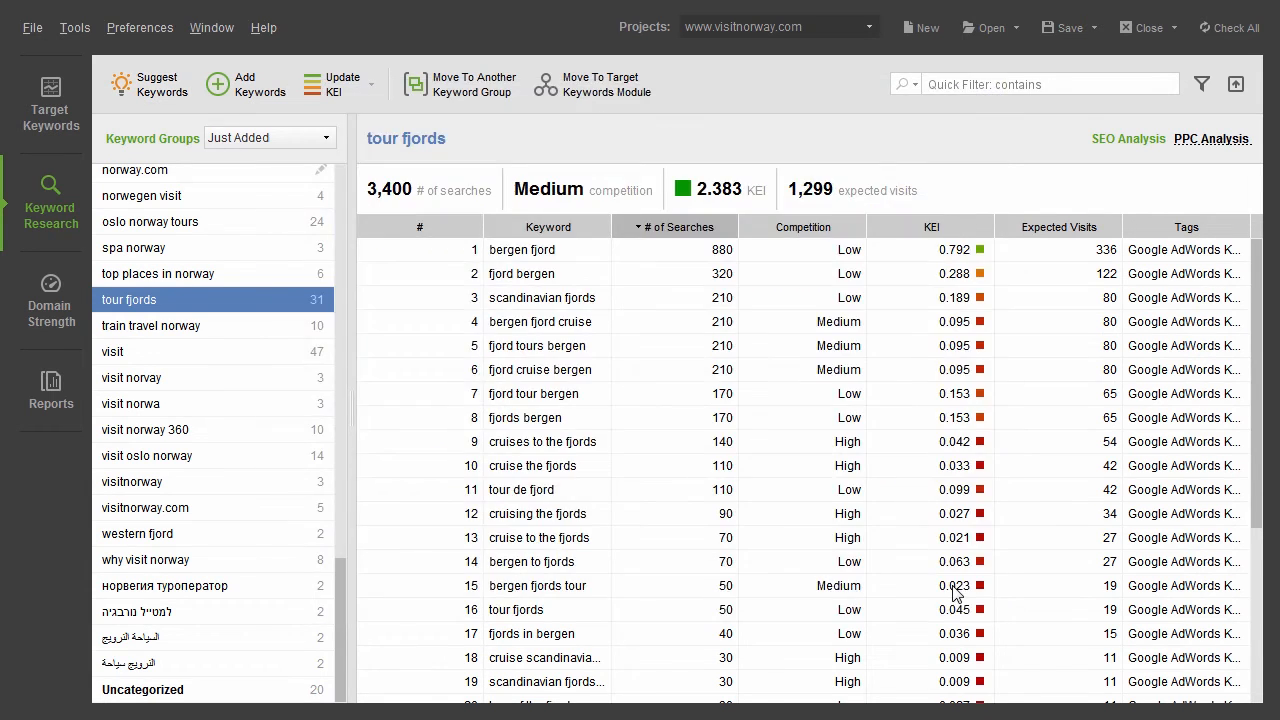